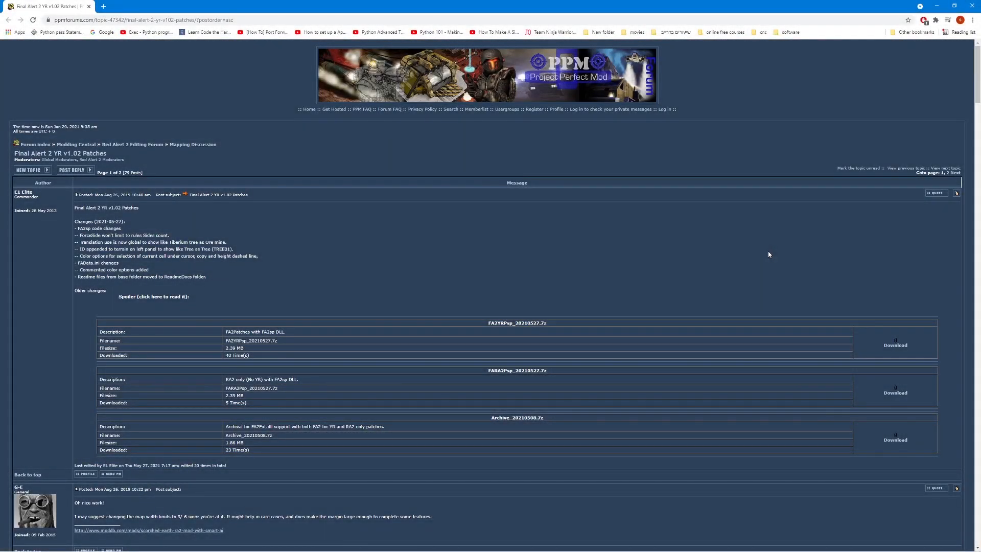
mouse_move(745, 259)
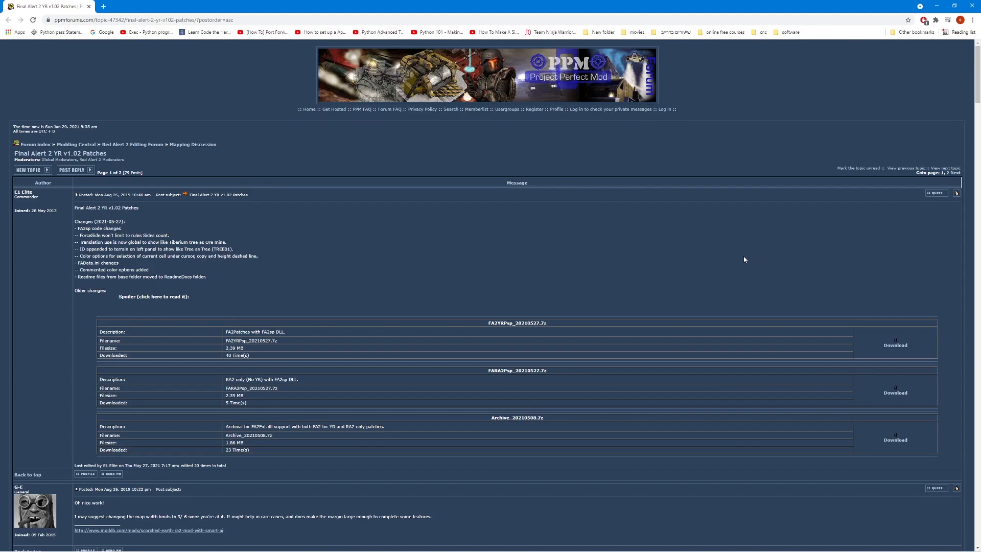
mouse_move(508, 310)
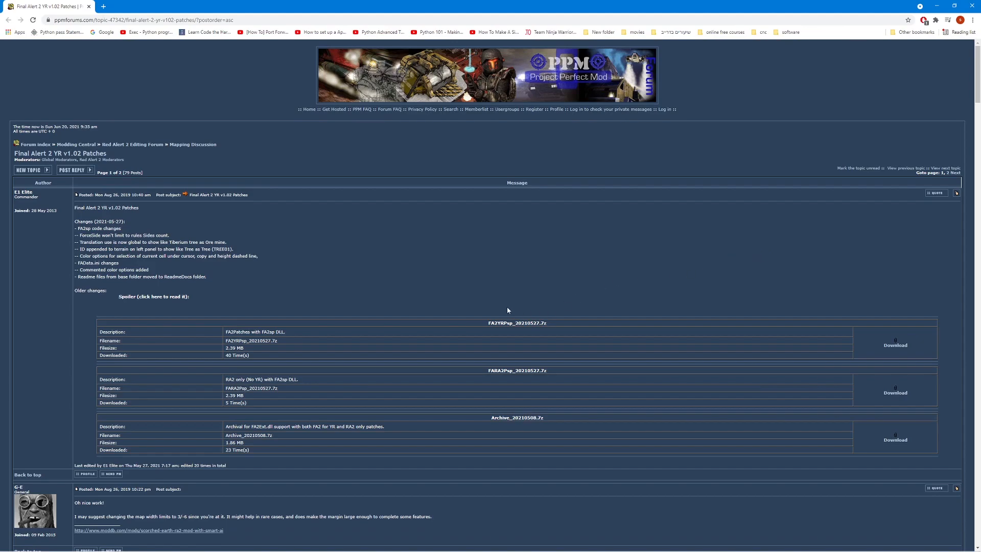
mouse_move(262, 329)
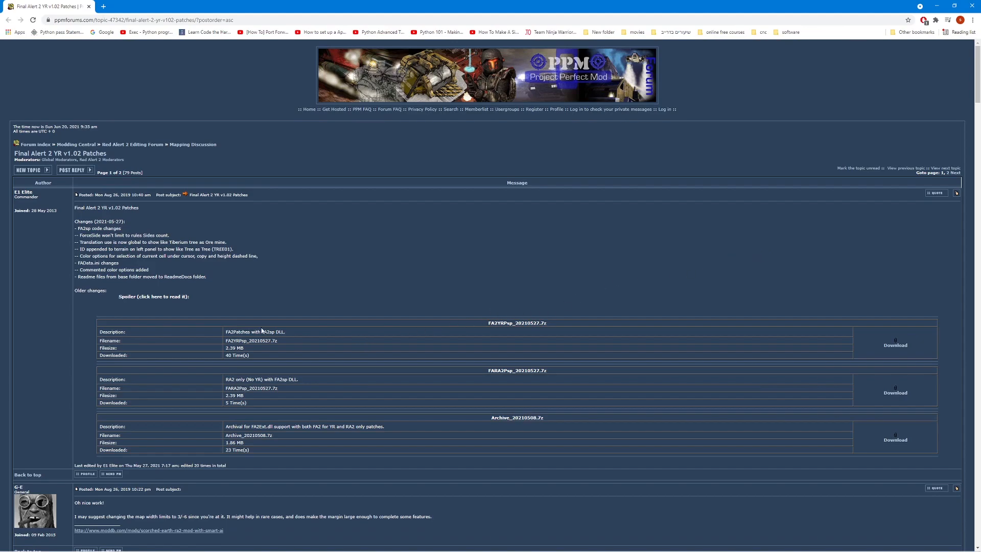
Download the FA2YRsp_20210527.7z patch from the forum page and save it to the Desktop.
left_click(143, 21)
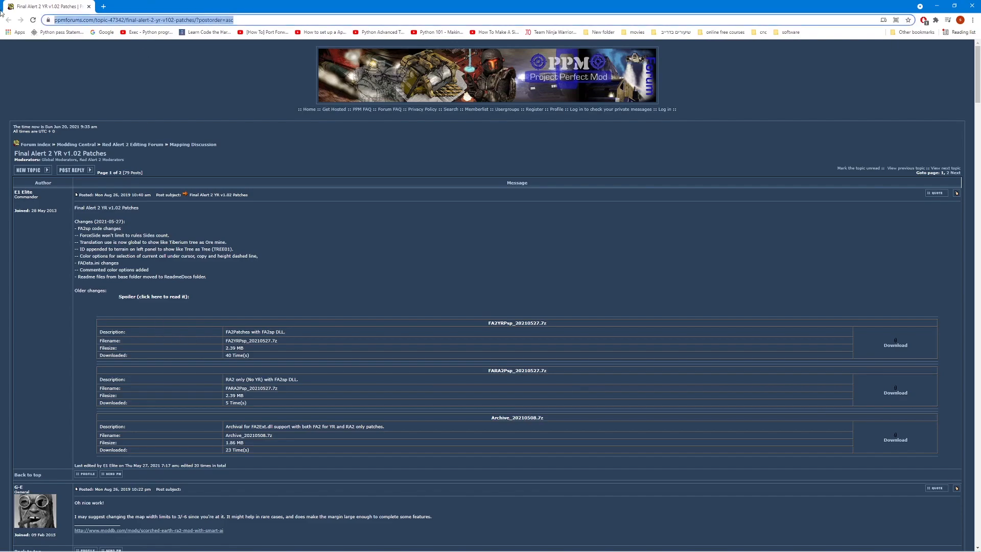
left_click_drag(100, 331, 507, 357)
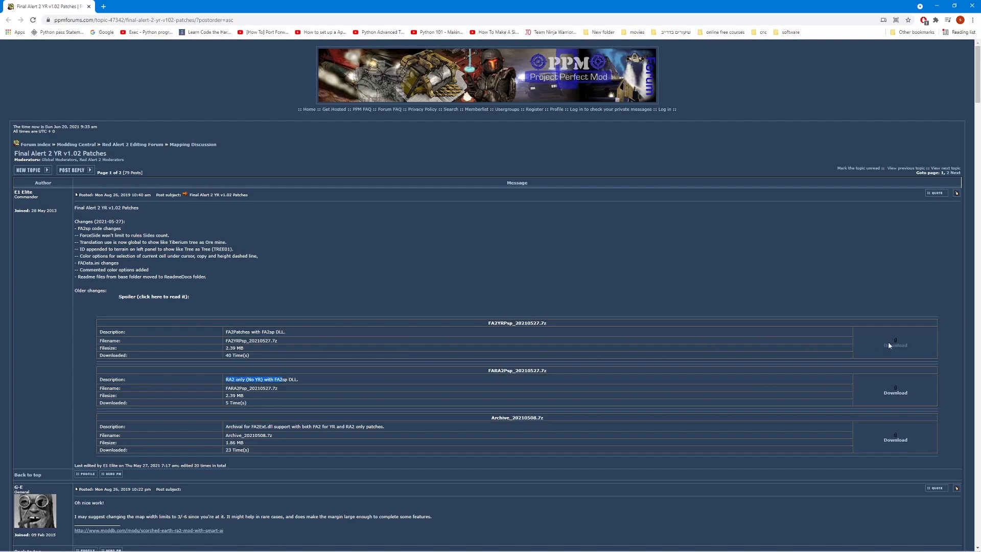
left_click(895, 345)
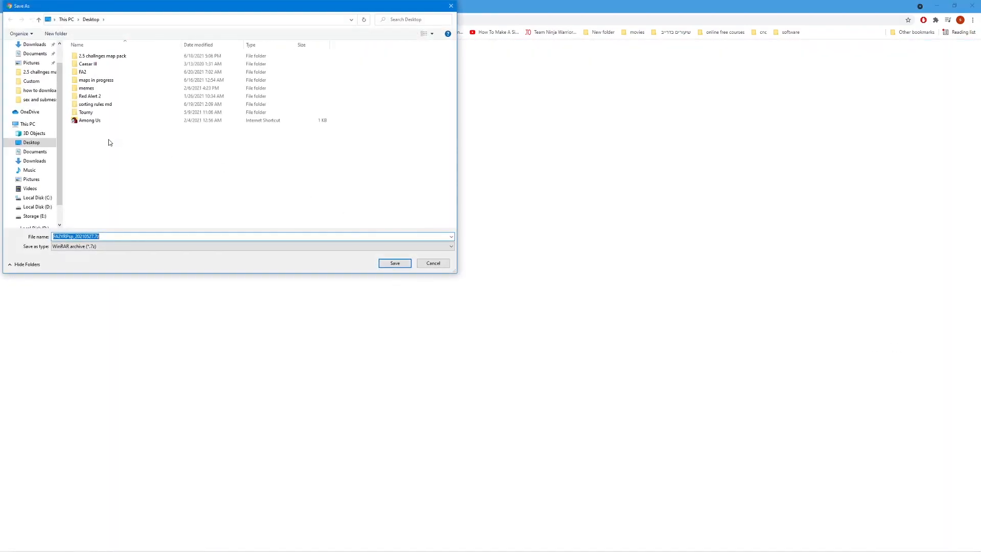
mouse_move(395, 264)
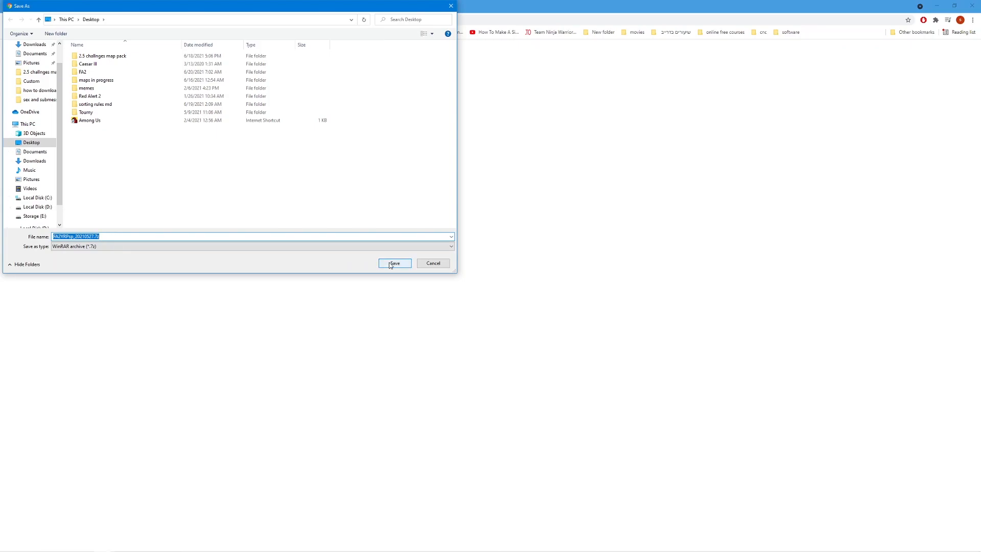
left_click(394, 264)
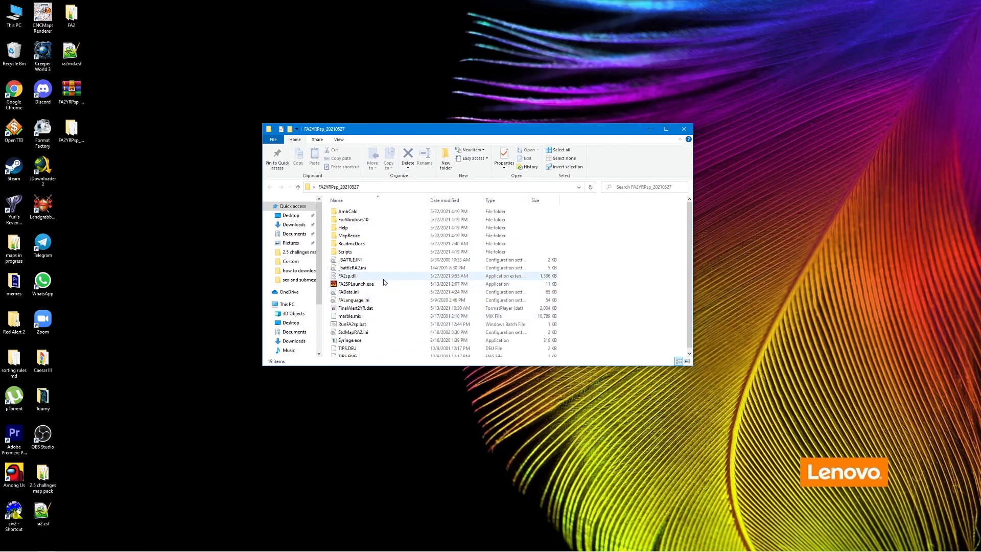
mouse_move(347, 284)
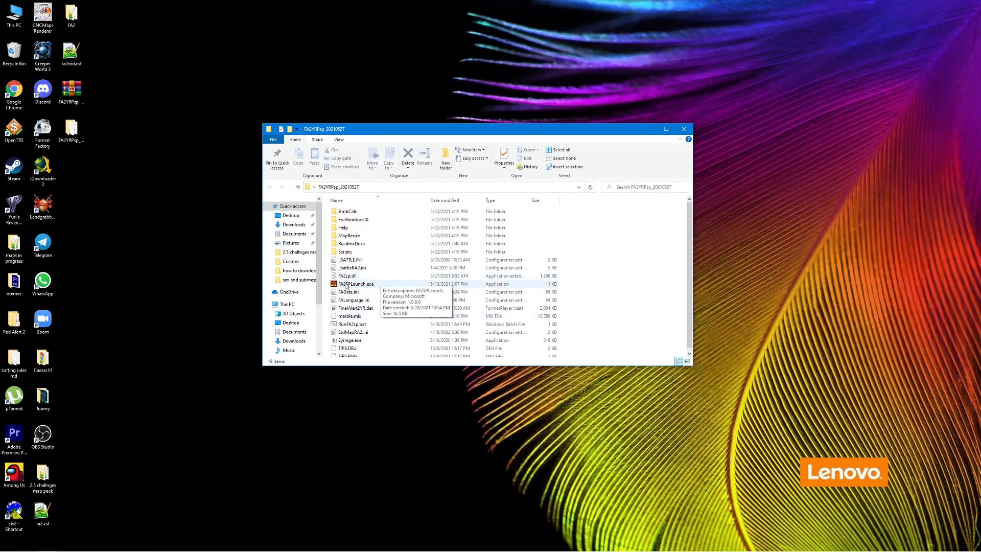
Launch FA2SPLaunch.exe from the extracted FA2YRsp_20210527 folder.
double_click(355, 284)
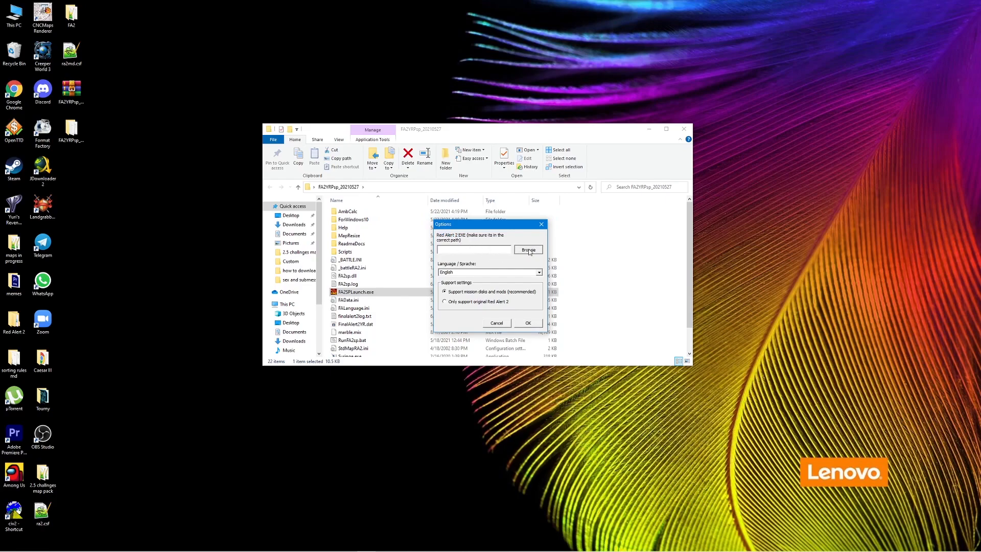
Browse to the Desktop's Red Alert 2 folder and choose Ra2.exe as the game executable.
left_click(527, 250)
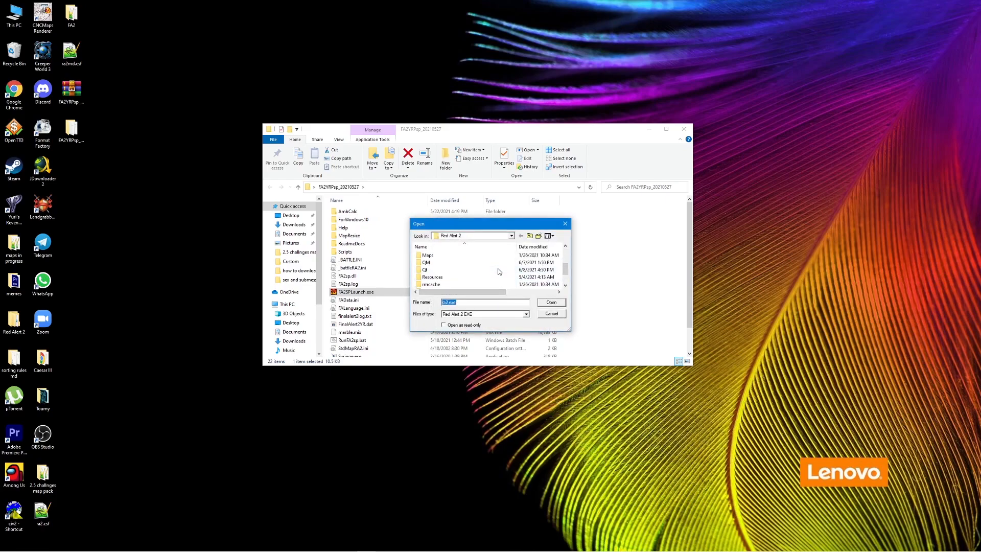
left_click(511, 235)
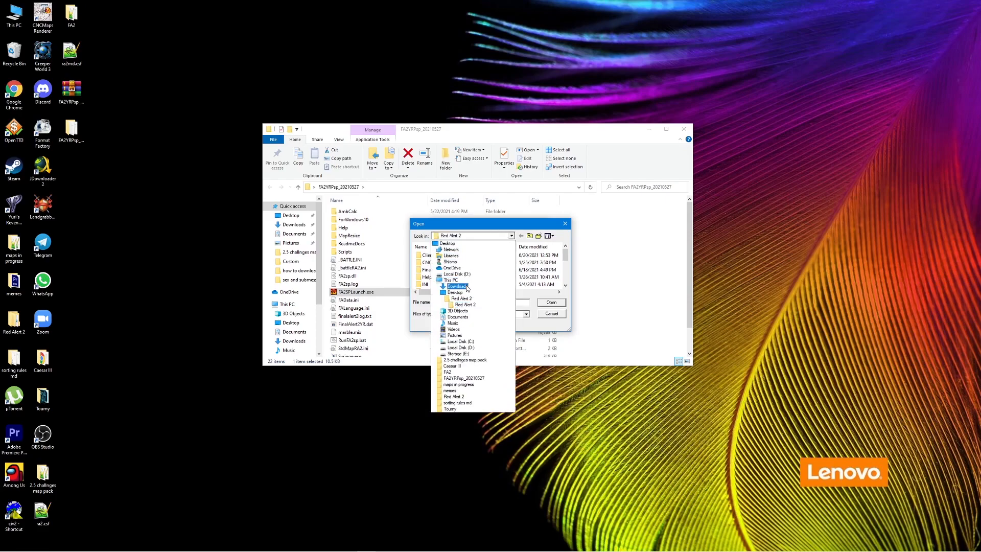
left_click(455, 292)
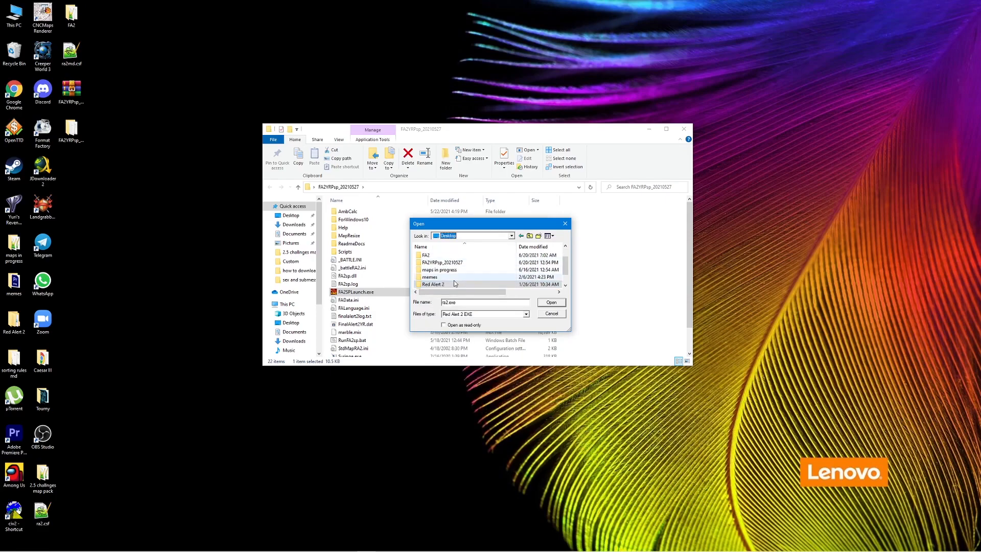
double_click(433, 284)
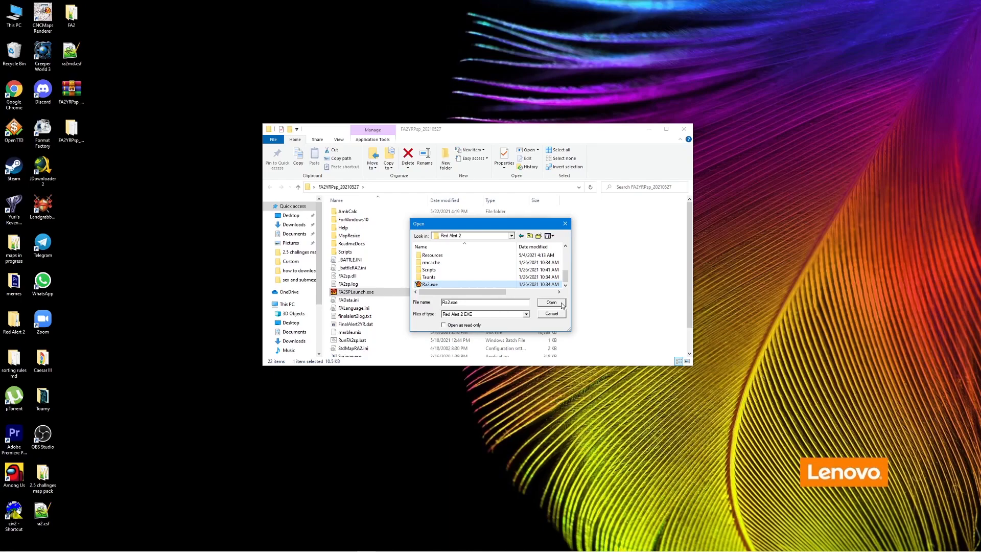
mouse_move(550, 302)
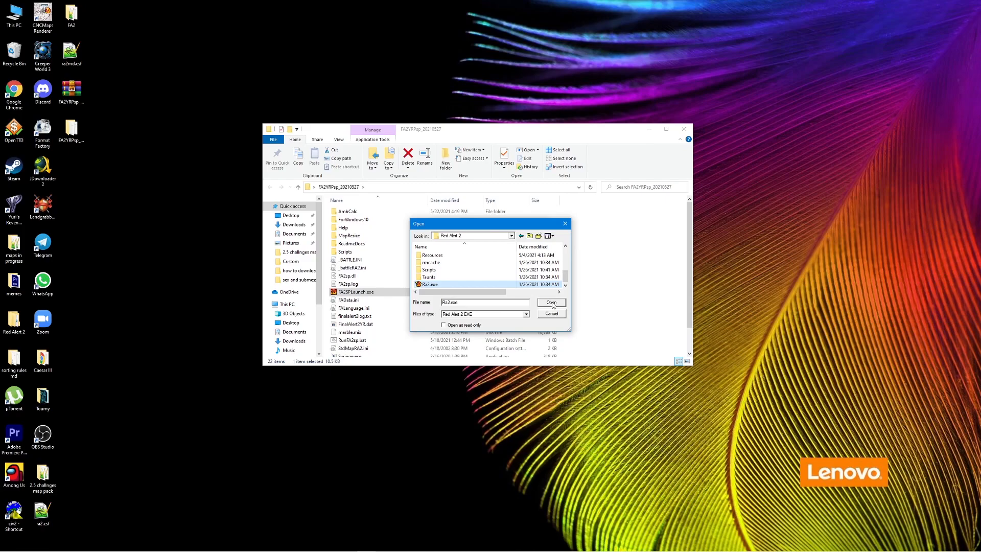
mouse_move(446, 272)
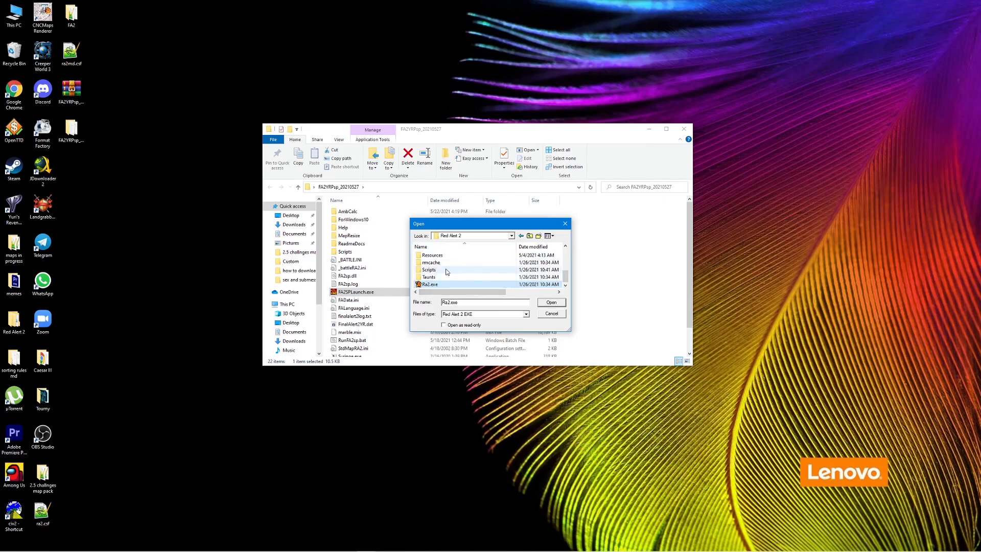
left_click(551, 301)
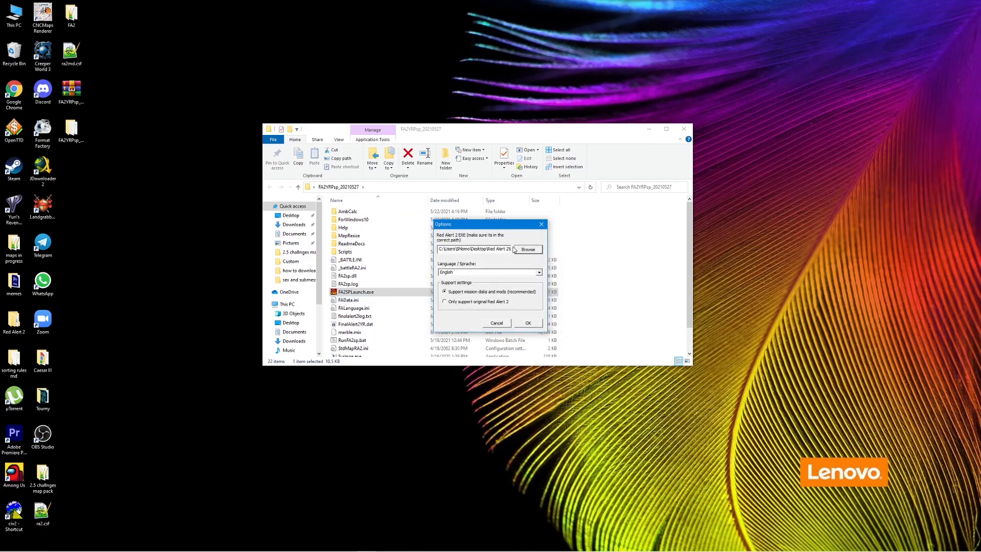
Keep English with mission-disk support and confirm the options to start the editor.
left_click(487, 271)
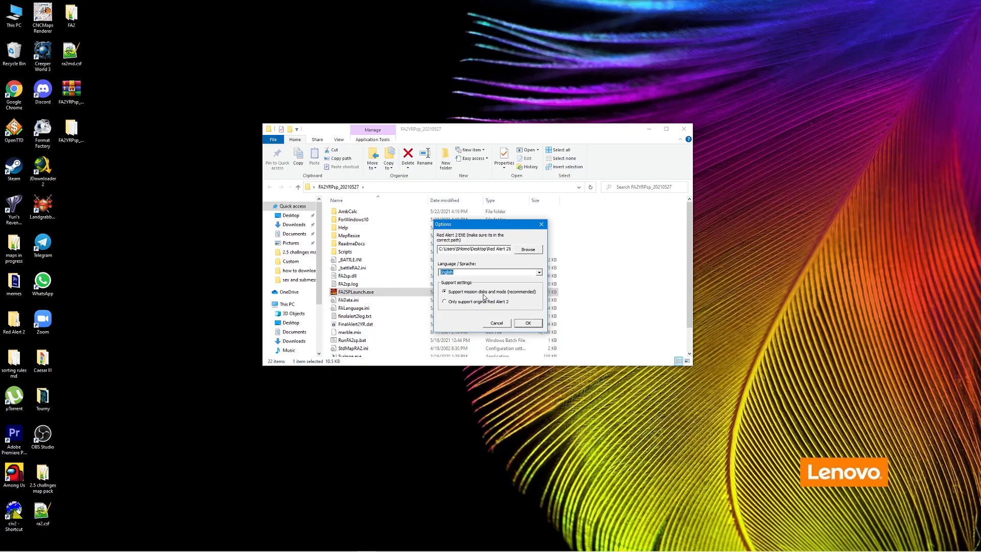
mouse_move(475, 298)
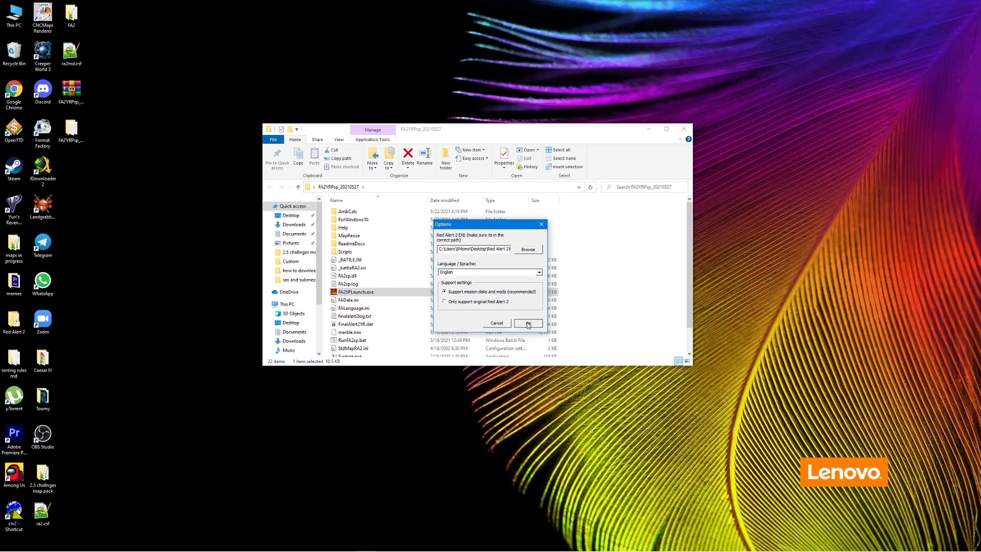
left_click(528, 323)
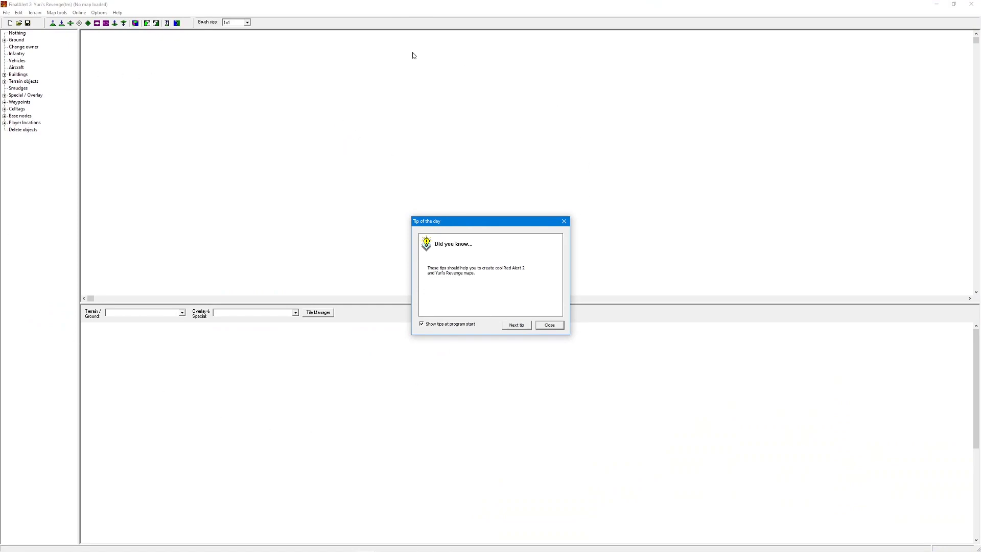
mouse_move(376, 164)
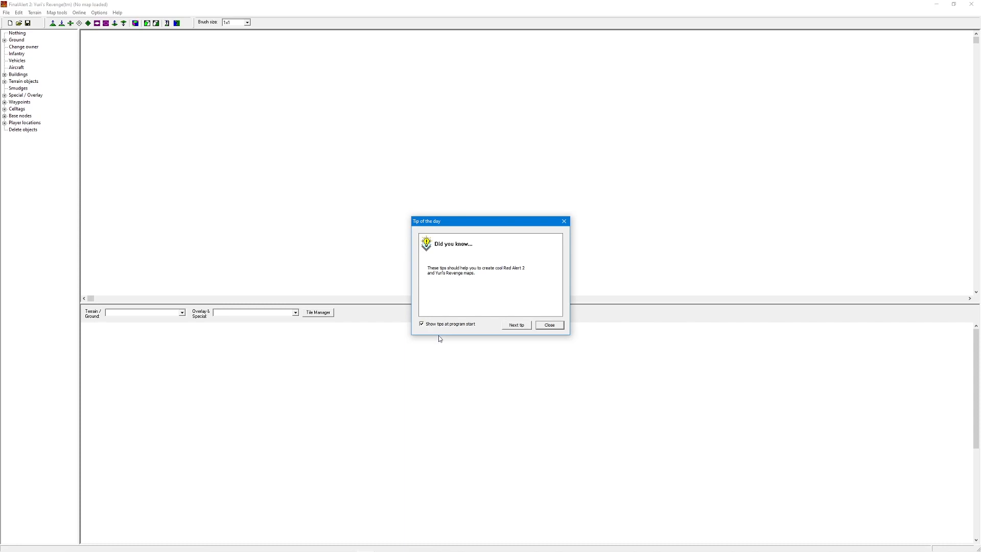
Turn off 'Show tips at program start' and close the Tip of the day window.
left_click(421, 324)
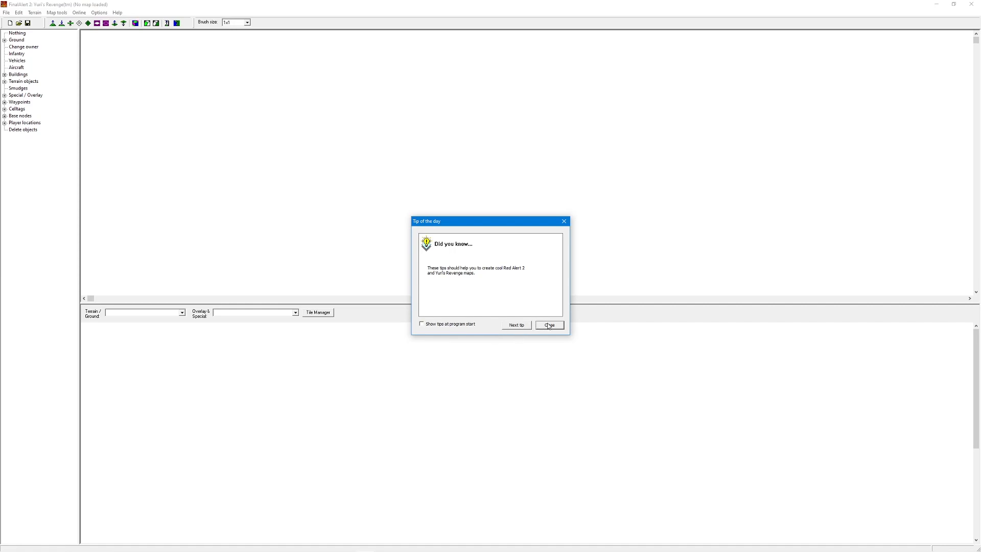
left_click(548, 325)
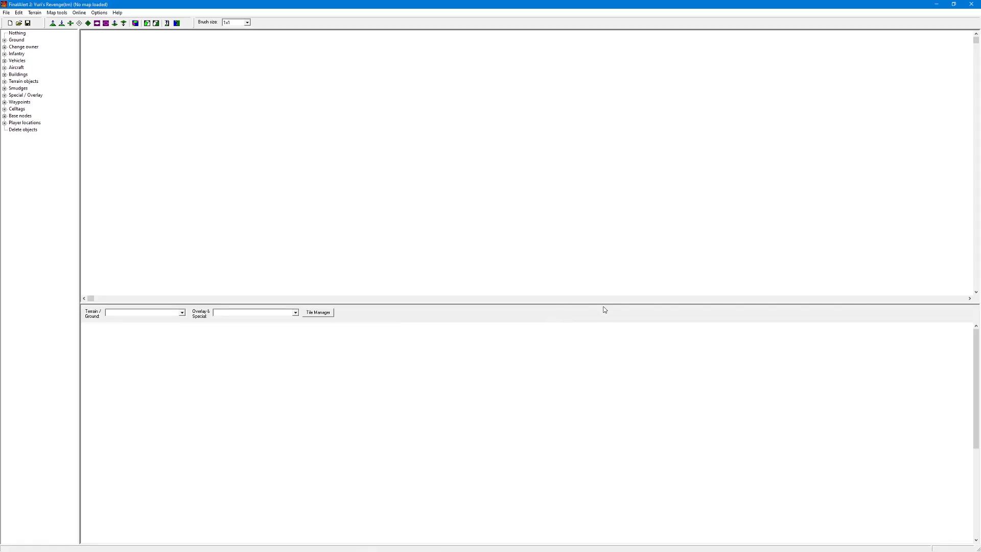